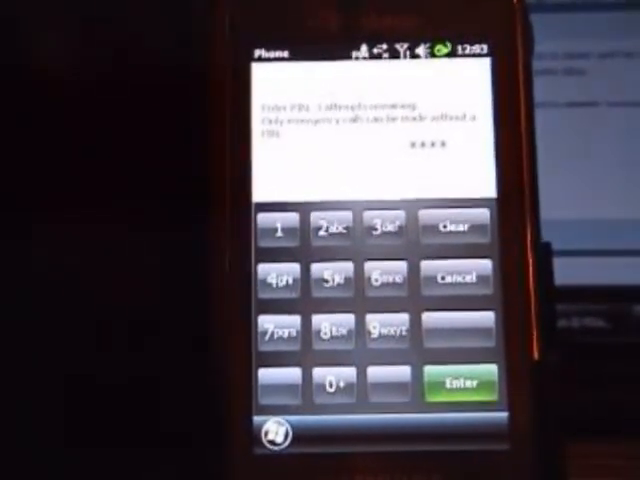
# - Enter the SIM PIN on the Phone keypad to unlock the SIM
pyautogui.click(460, 382)
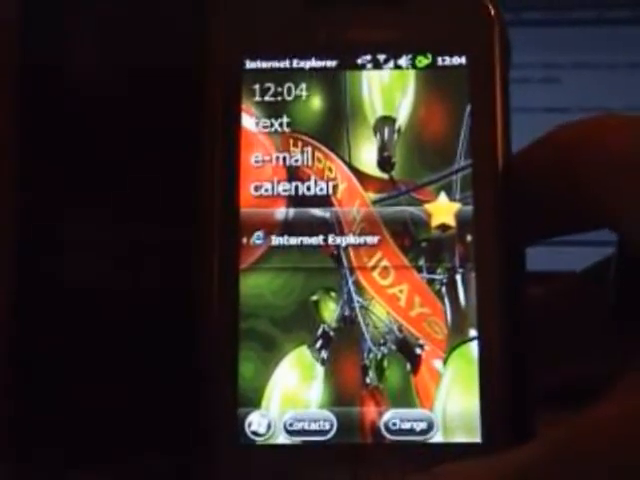
# - Switch home screen panels and answer Yes to the Auto time update prompt
pyautogui.click(312, 246)
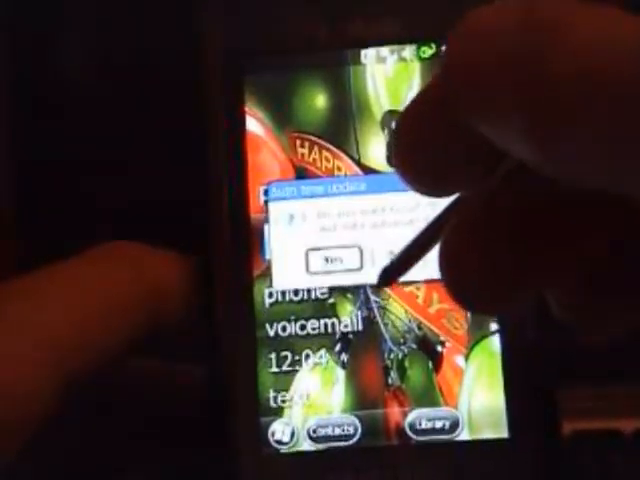
pyautogui.click(324, 258)
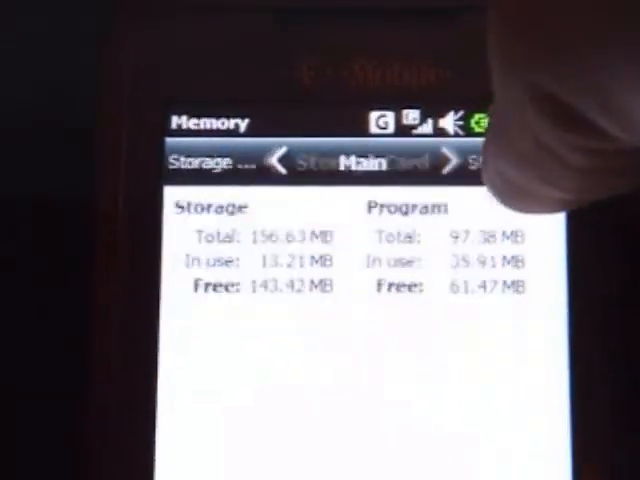
# - Show the Storage Card memory figures: about 7,831 MB total, 7,374.95 MB free
pyautogui.click(456, 158)
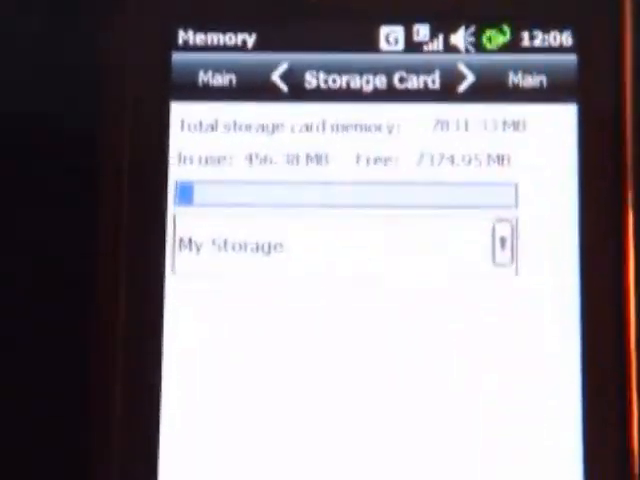